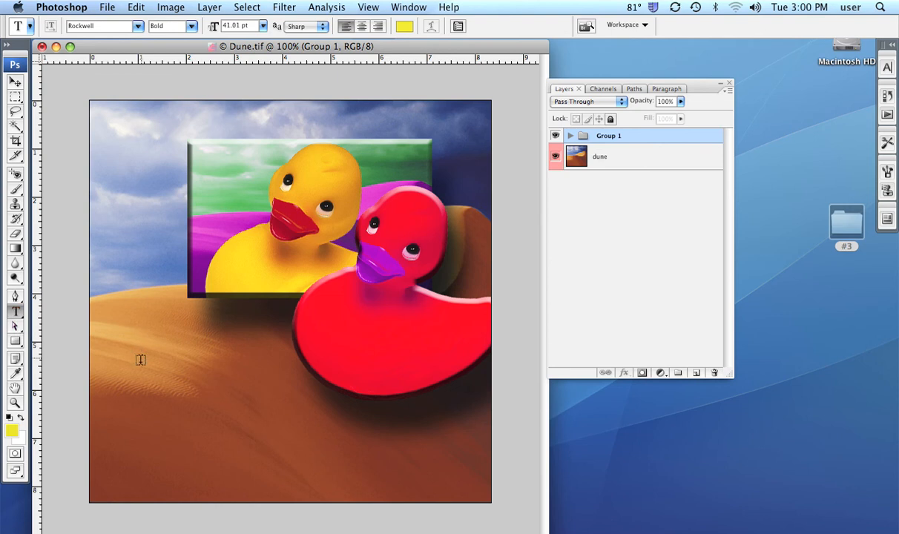
- Add a new text layer reading 'Rick' on the sand left of the ducks, in bold Rockwell at about 97 pt
click(126, 360)
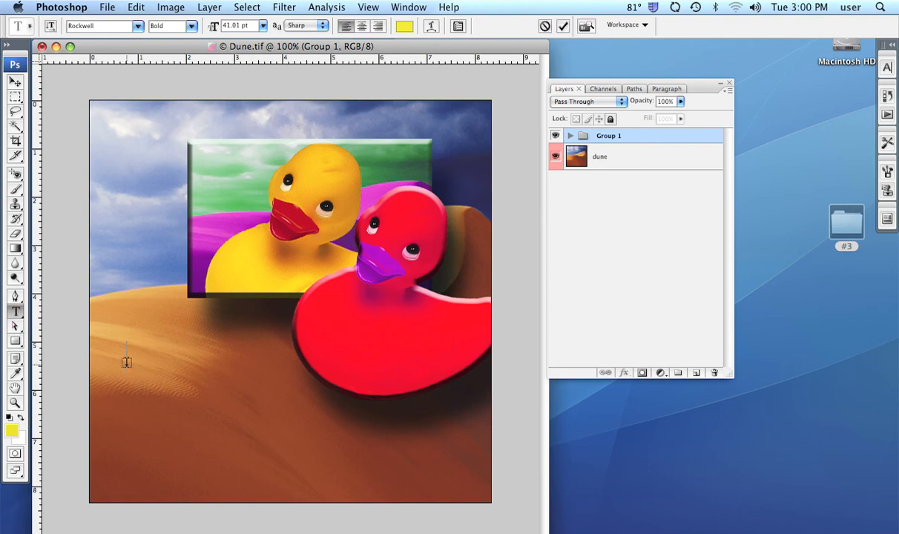
click(126, 355)
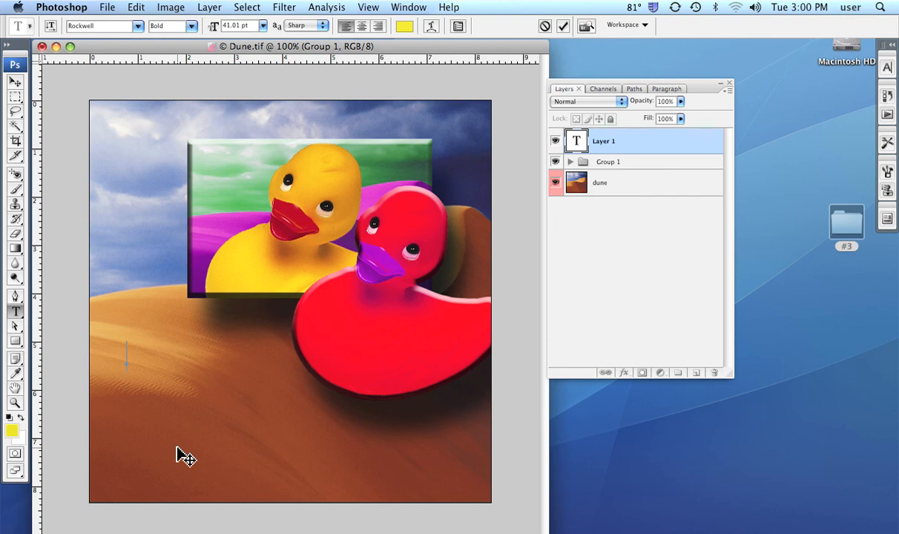
text(Ric)
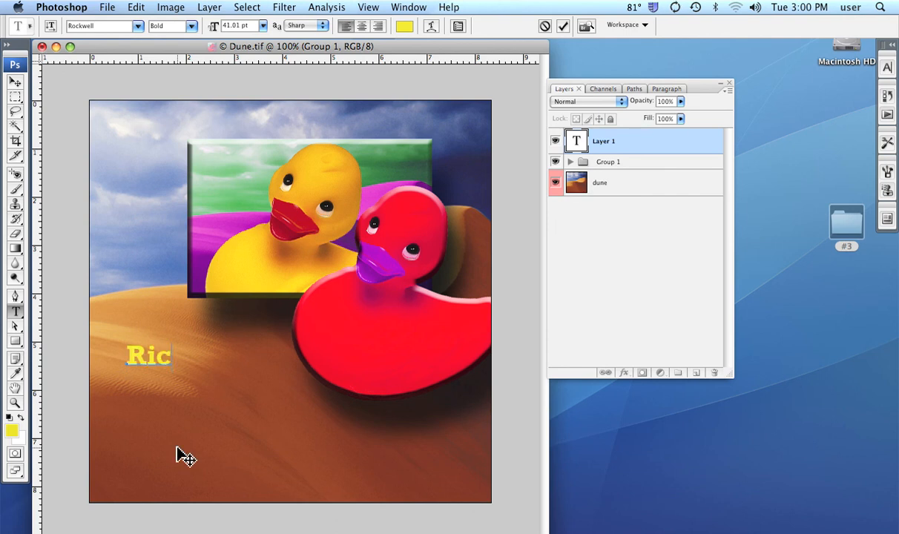
text(k)
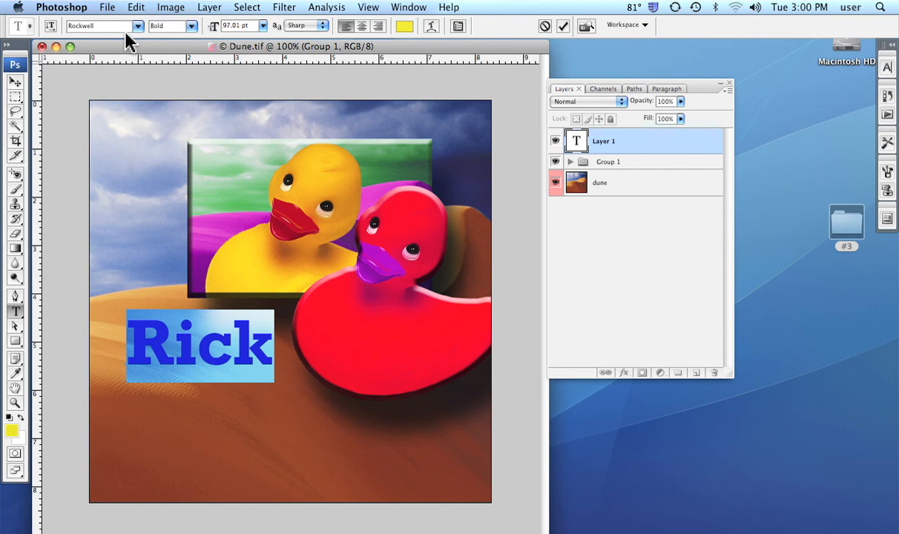
mouse_move(319, 41)
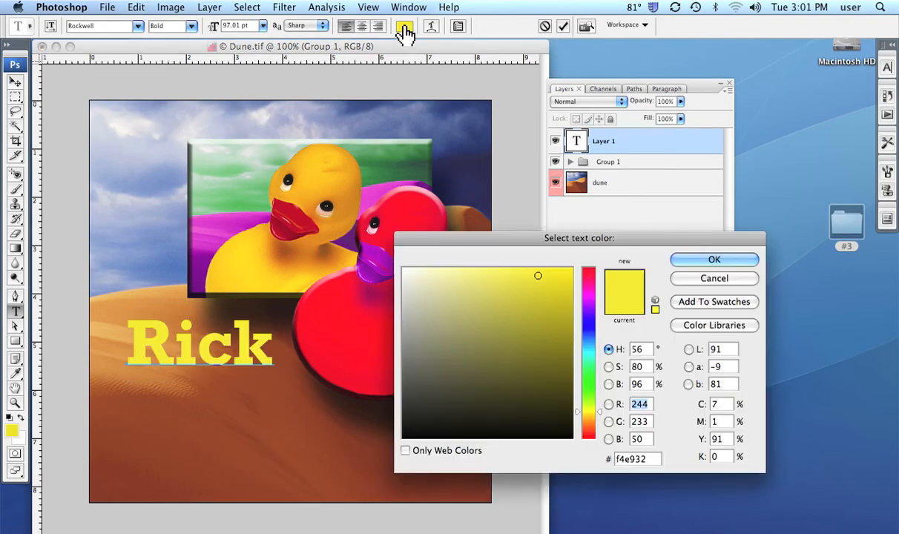
- Recolour the Rick text from yellow to pink (f43276) via the Color Picker
click(589, 278)
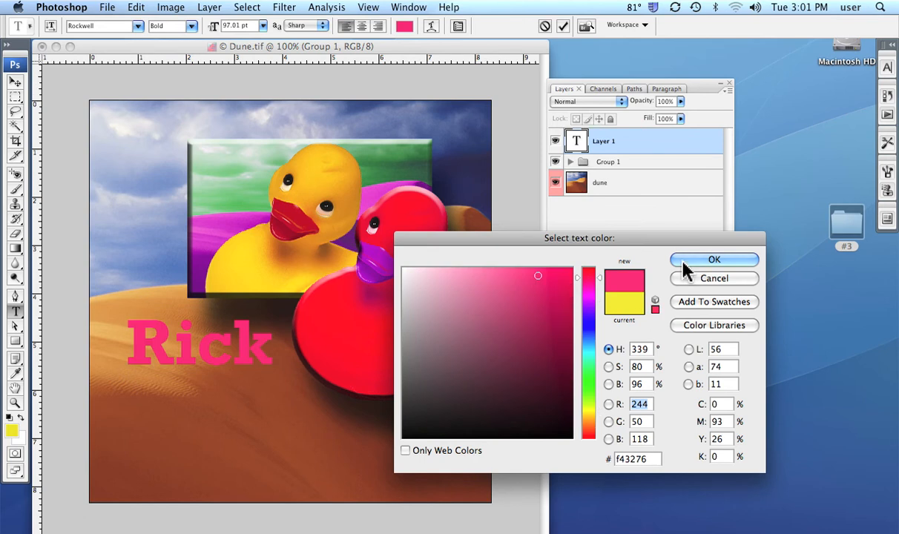
click(714, 260)
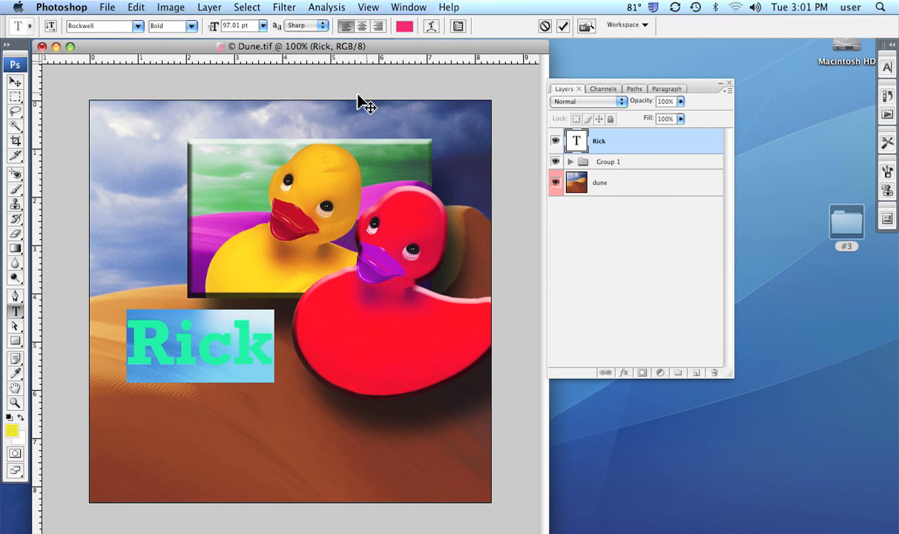
mouse_move(383, 145)
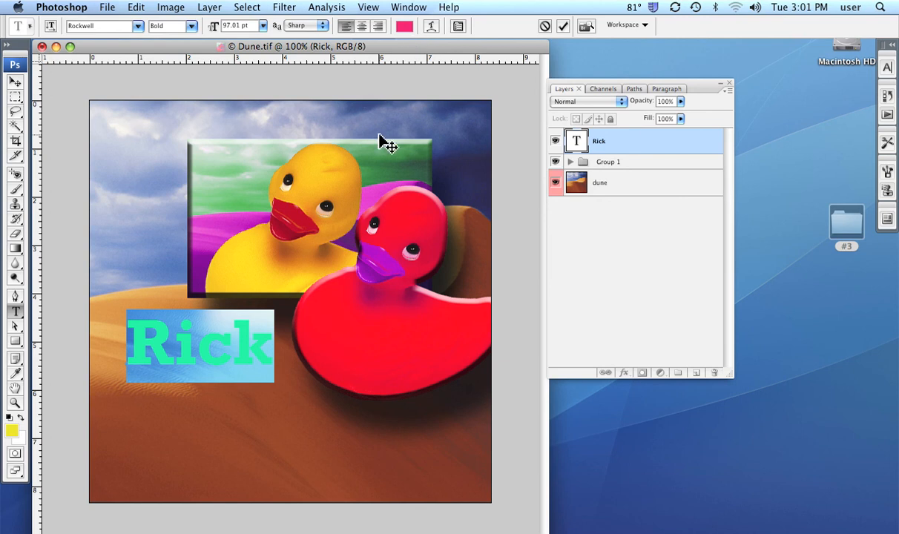
mouse_move(391, 149)
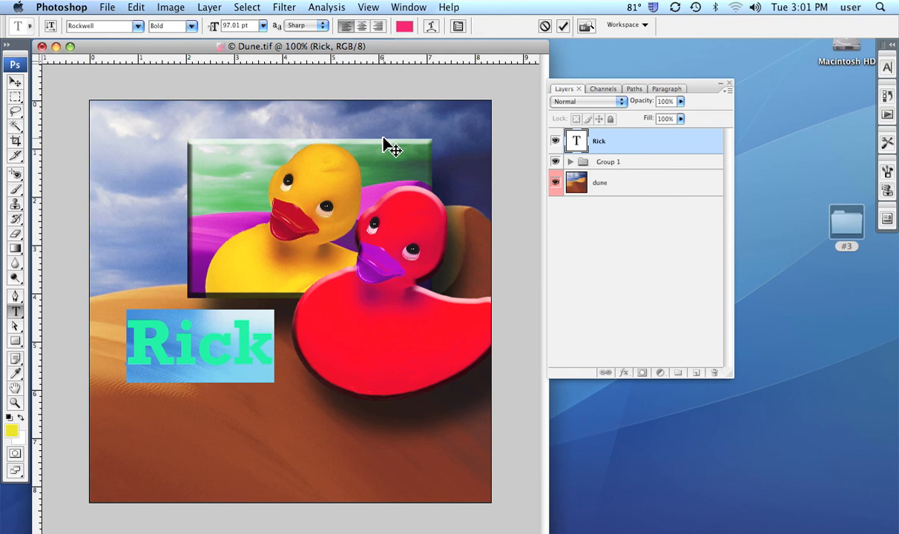
mouse_move(888, 83)
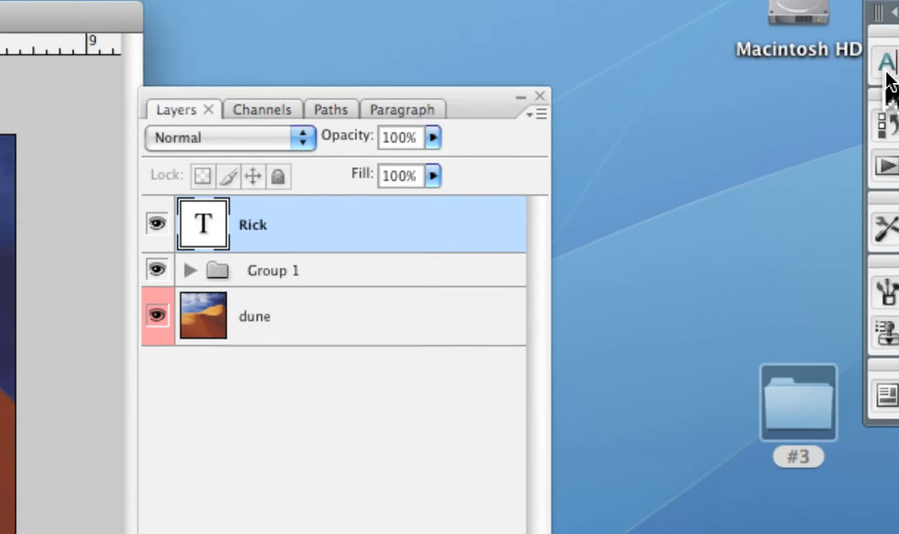
mouse_move(878, 65)
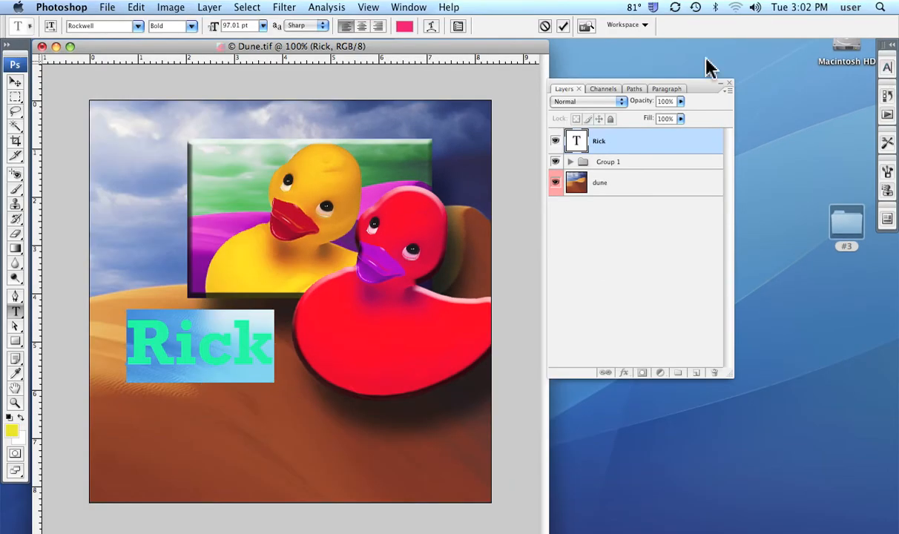
click(409, 6)
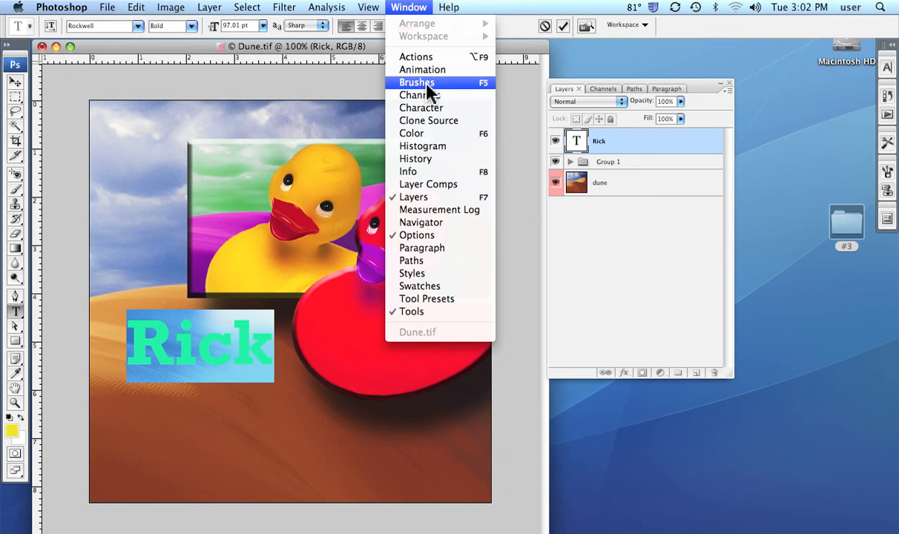
mouse_move(420, 107)
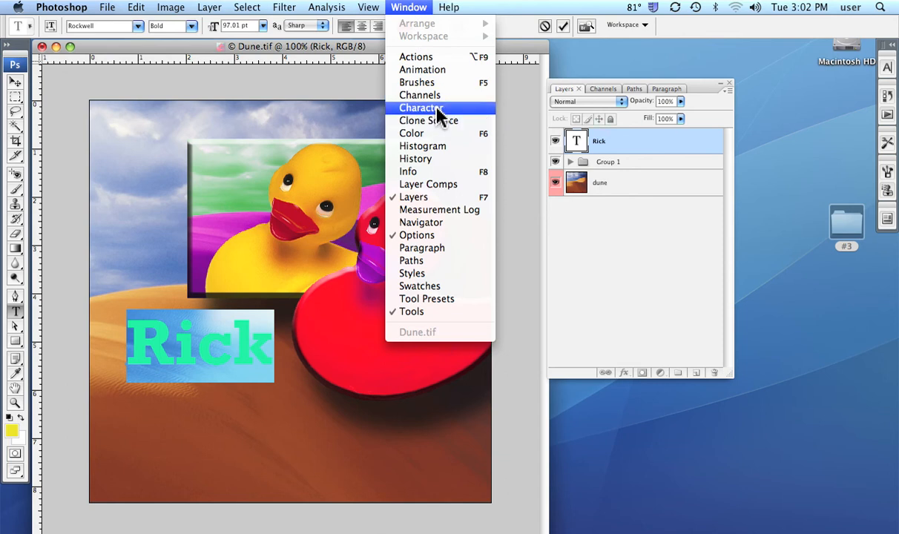
mouse_move(523, 40)
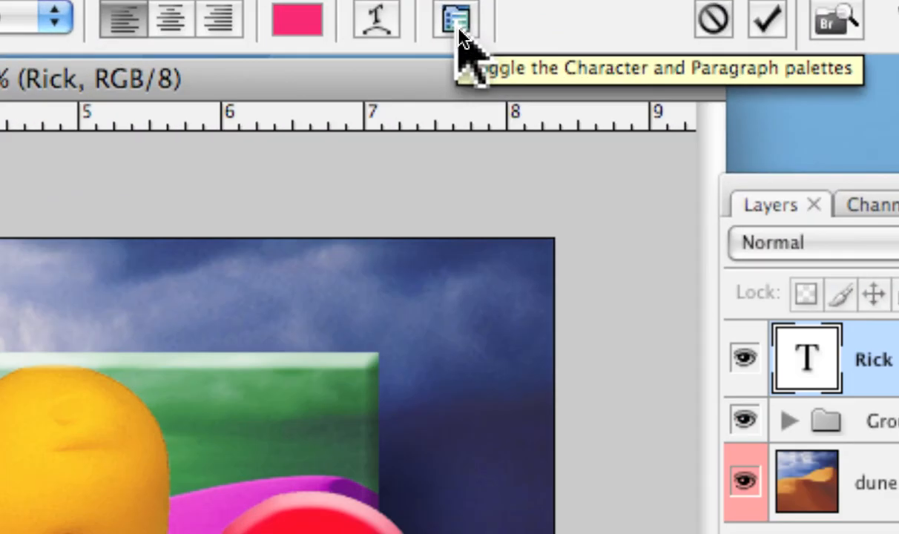
- Show the Character panel with Rick's Rockwell Bold, 97.01 pt, pink settings
click(456, 19)
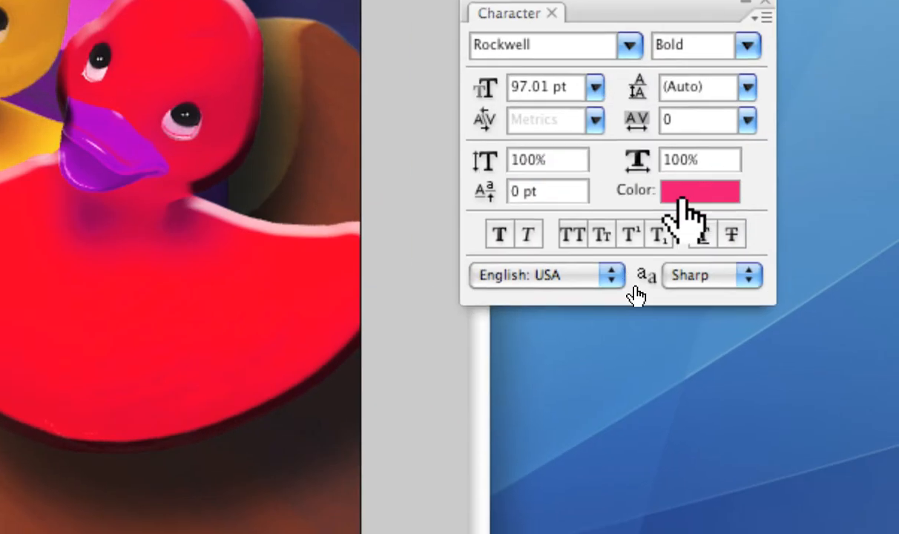
mouse_move(700, 191)
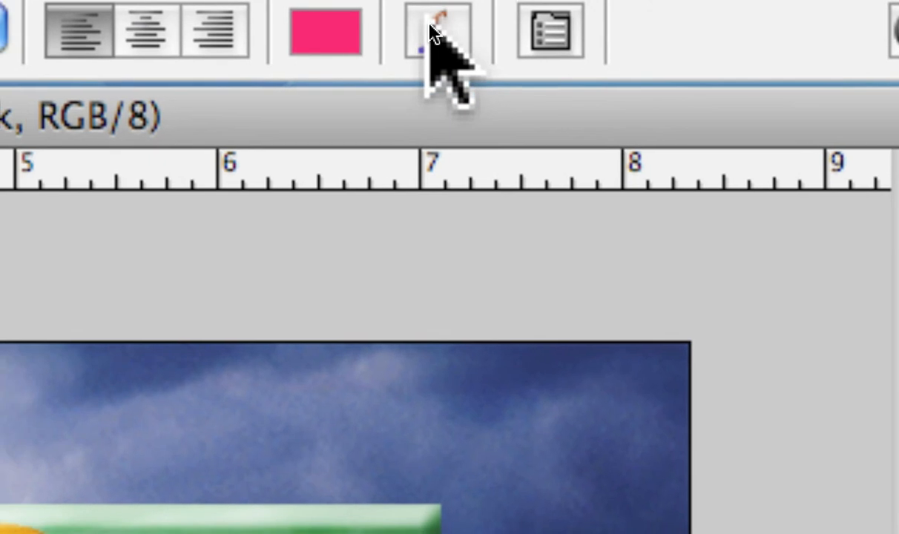
- Warp the Rick text with an Arc style bent upward so it arches across the sky
click(436, 32)
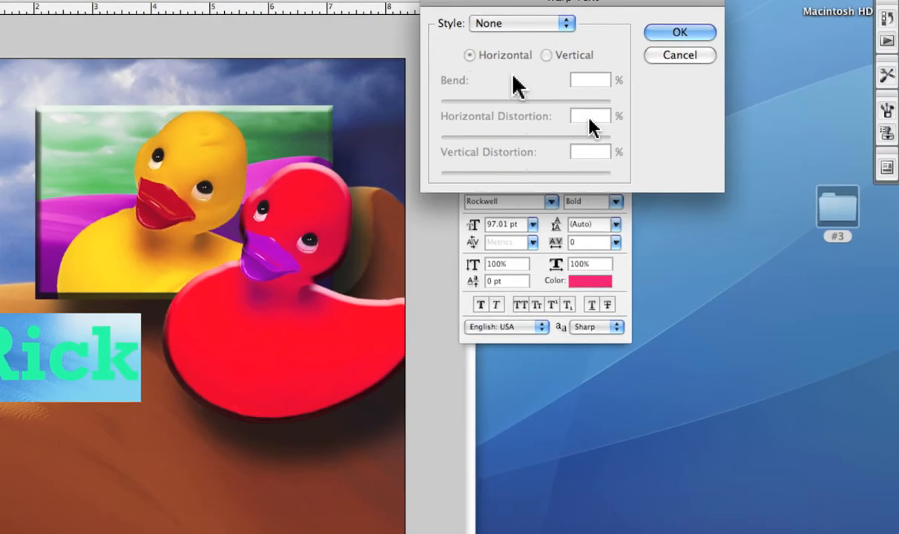
click(522, 23)
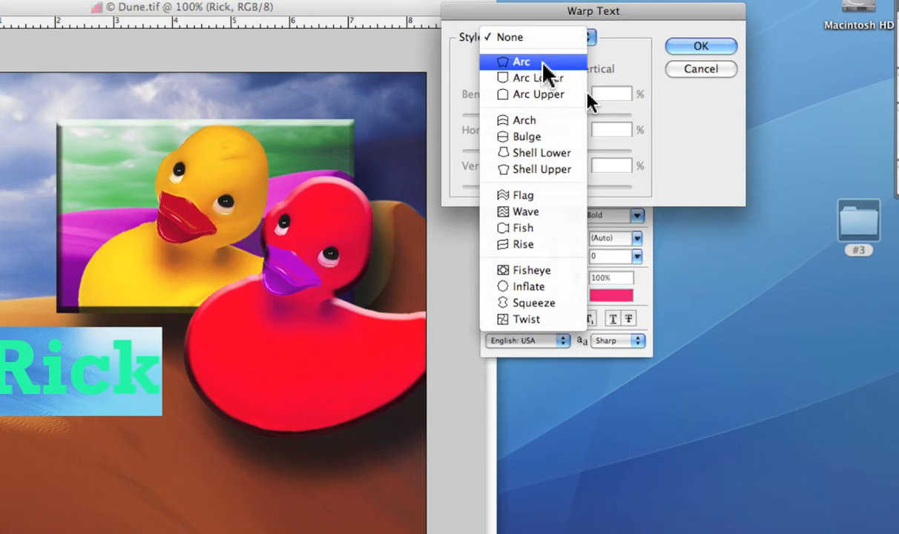
click(522, 62)
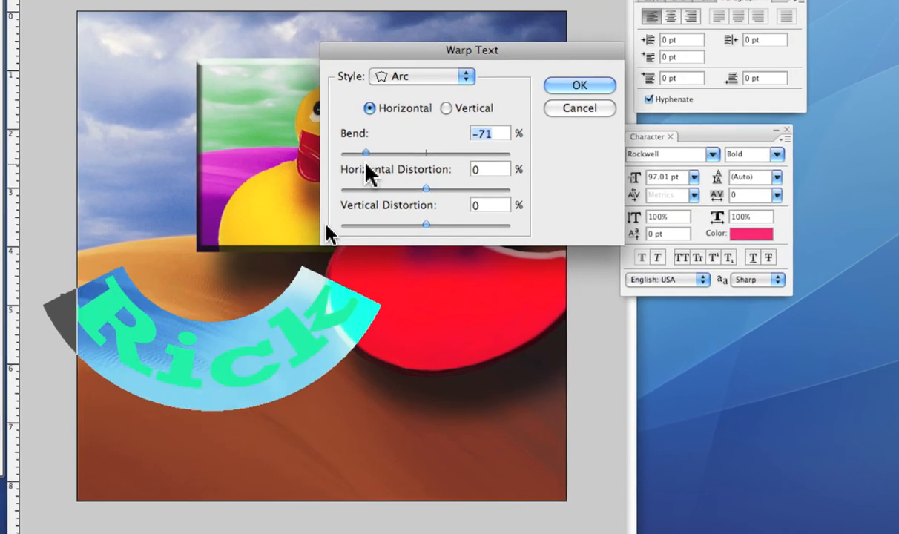
drag(365, 152, 413, 152)
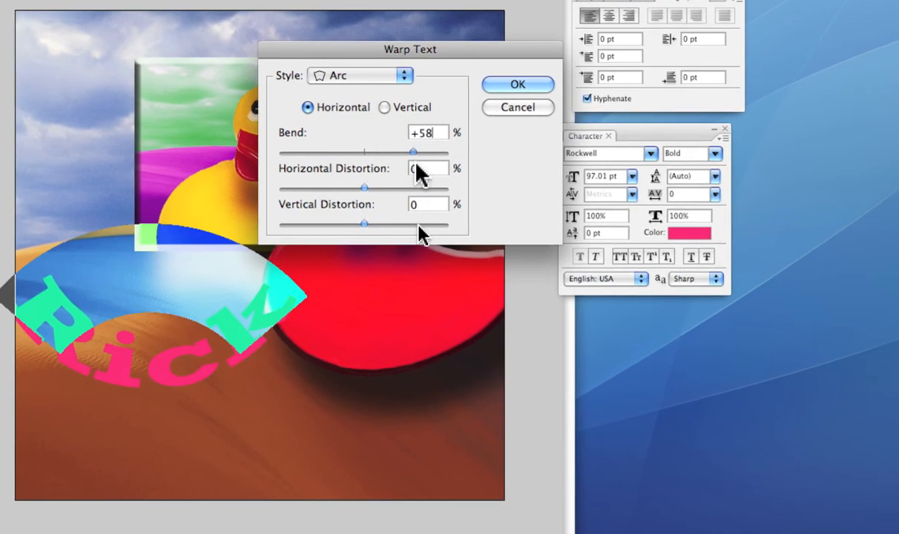
drag(414, 152, 385, 176)
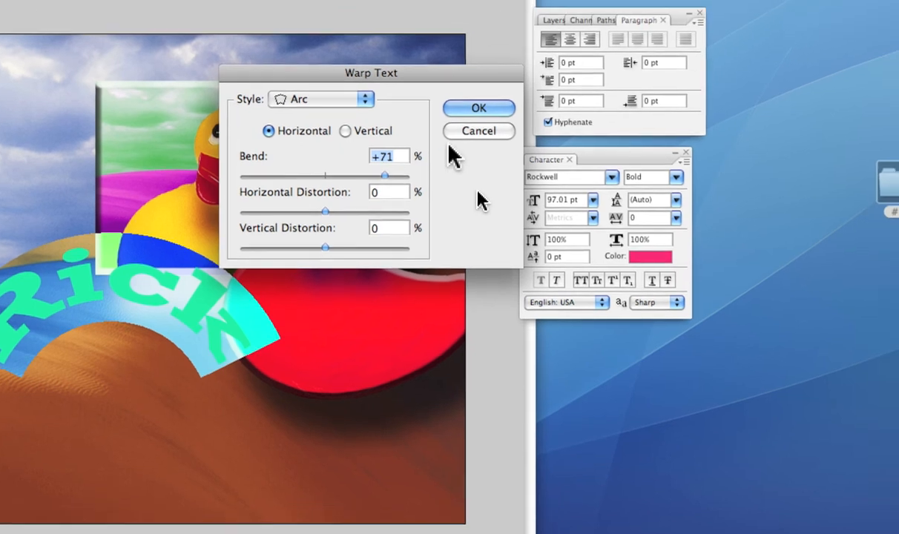
click(479, 107)
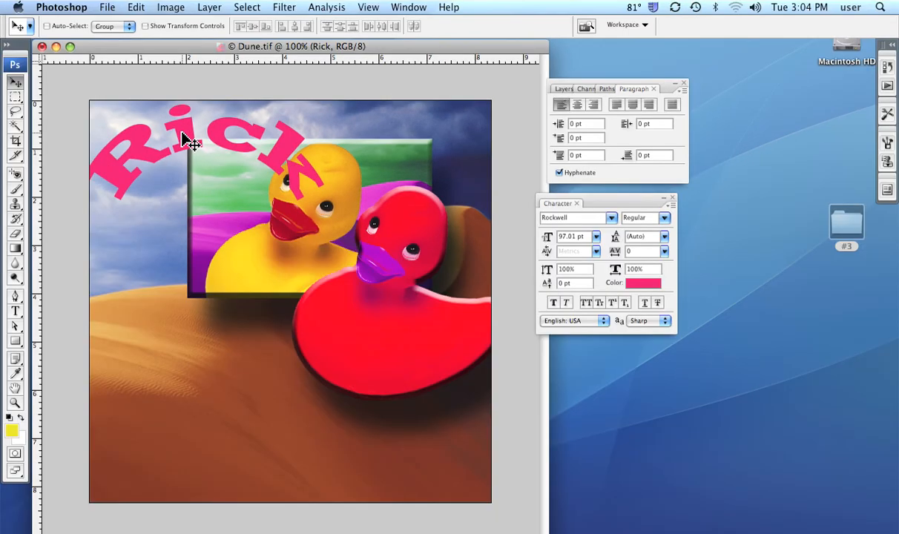
mouse_move(161, 300)
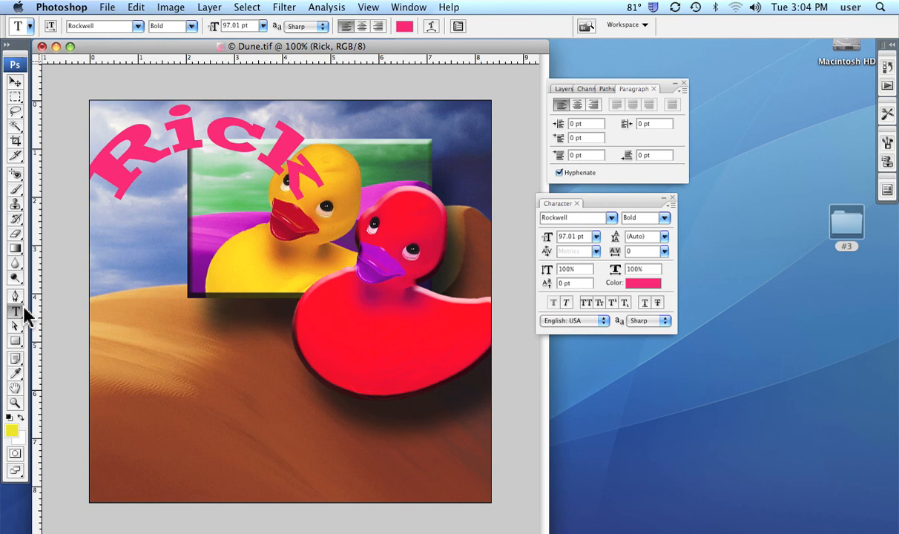
mouse_move(119, 349)
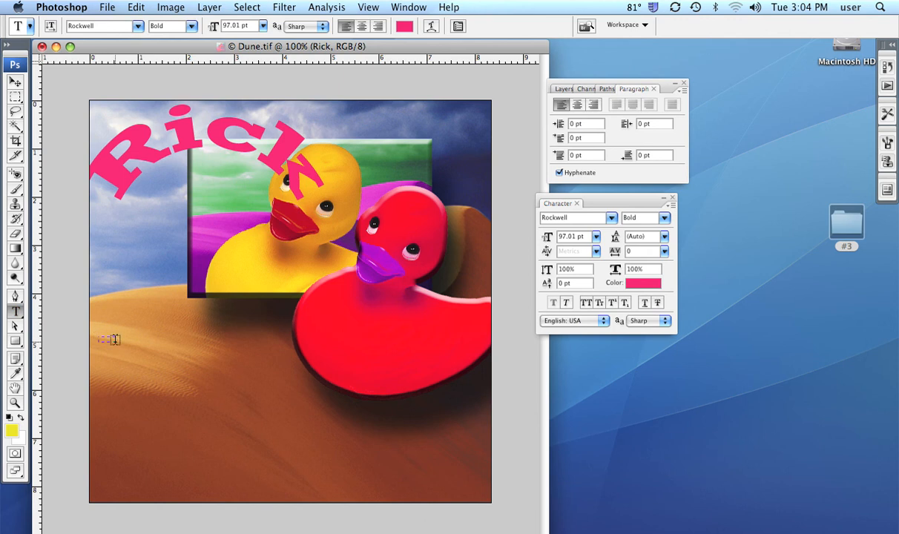
- Drag out a paragraph text box over the sand and fill it with placeholder text at 47 pt
drag(99, 339, 297, 440)
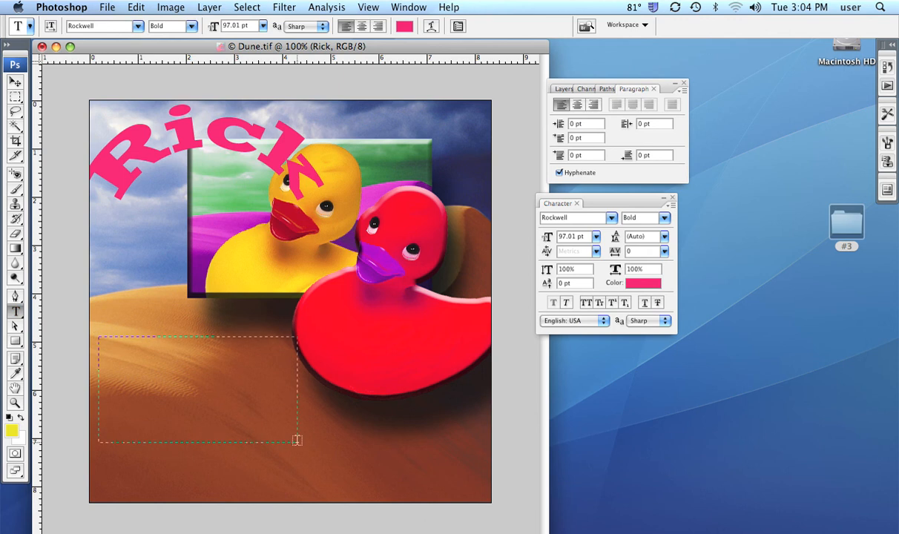
drag(297, 440, 321, 457)
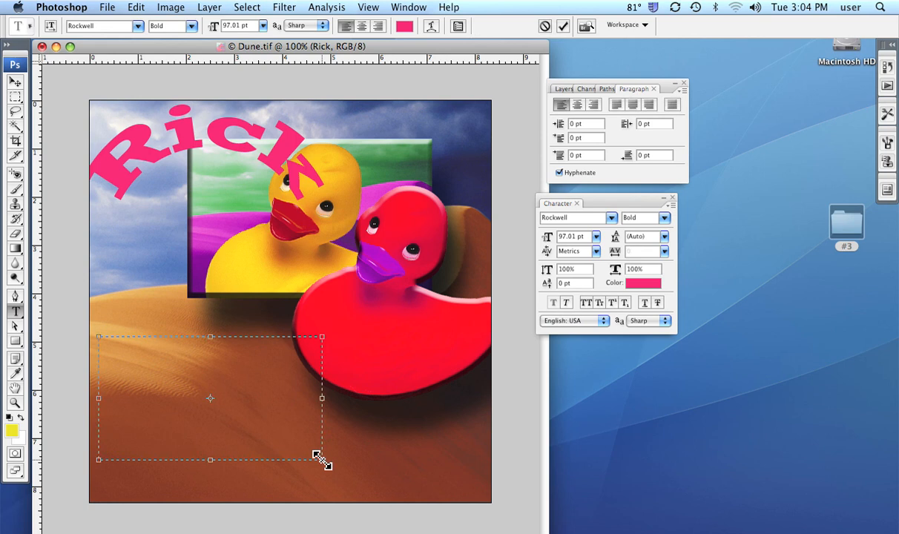
text(gmg,gtr[lry[l)
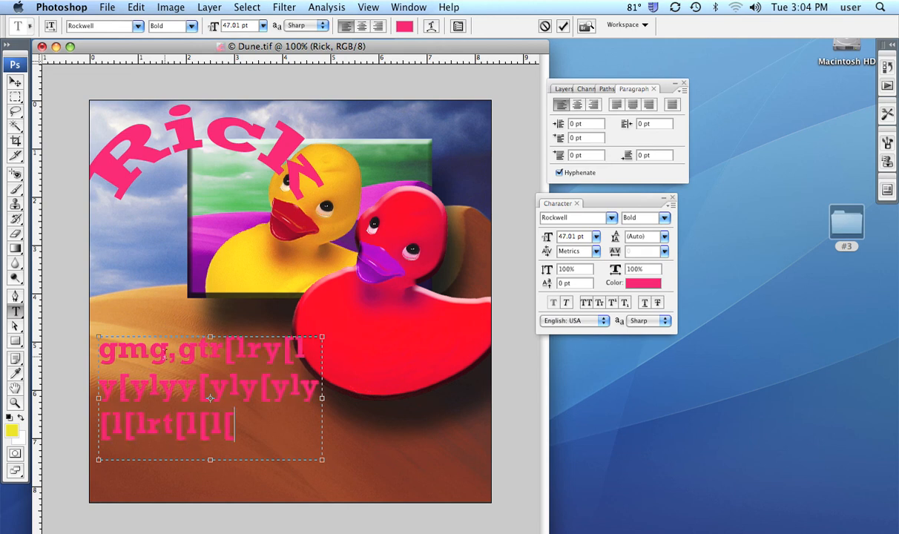
text(rtt];t])
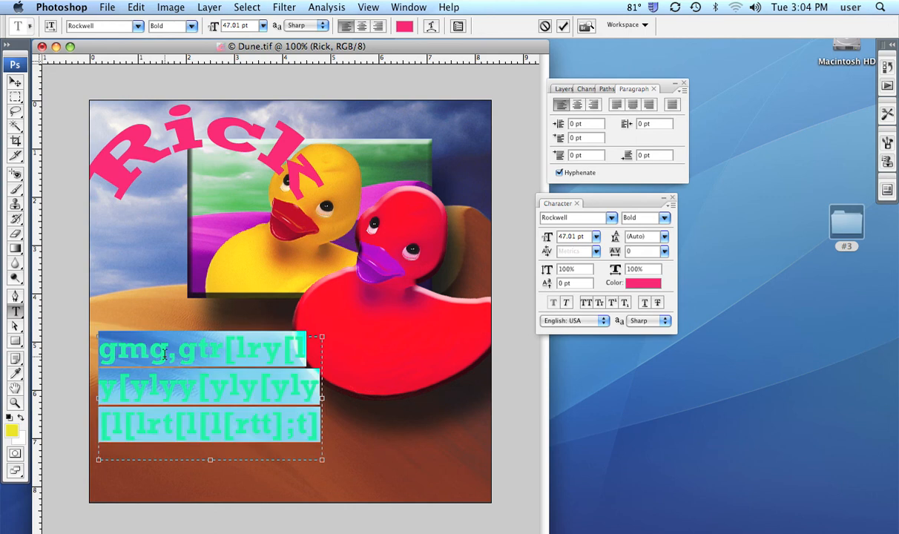
click(405, 26)
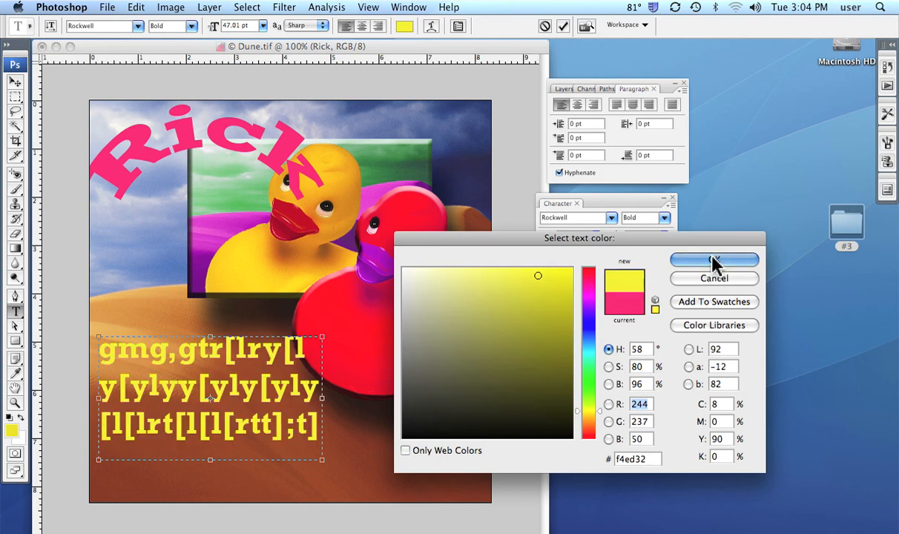
- Make the paragraph text yellow and reshape its box narrower and taller so it wraps to three lines
click(714, 259)
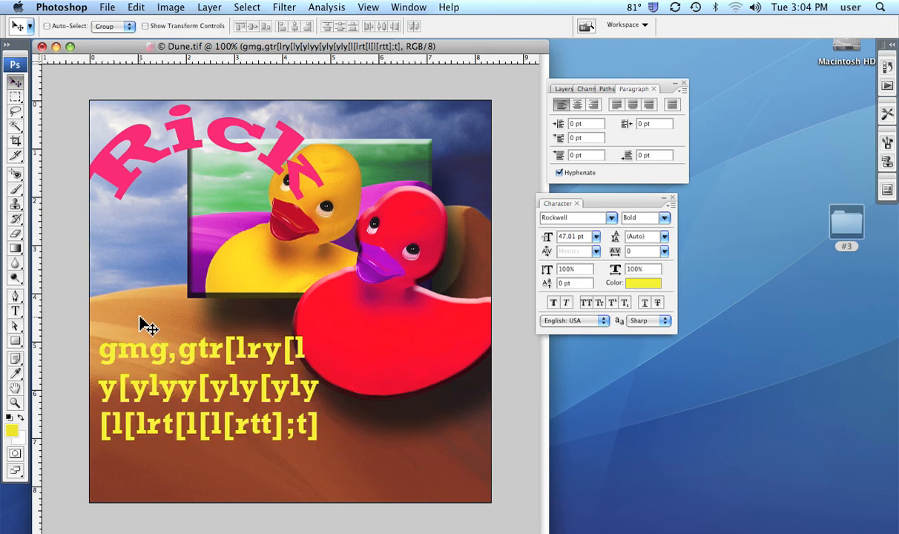
mouse_move(191, 401)
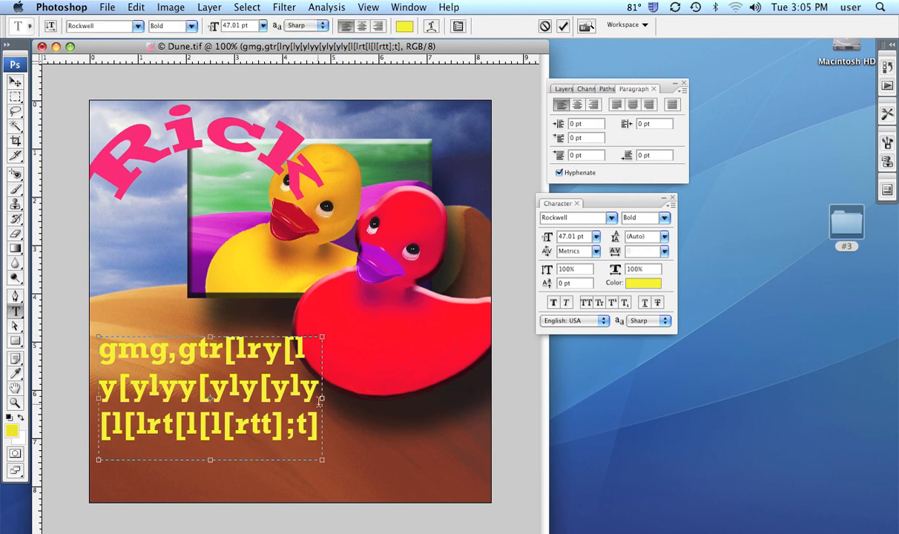
mouse_move(325, 403)
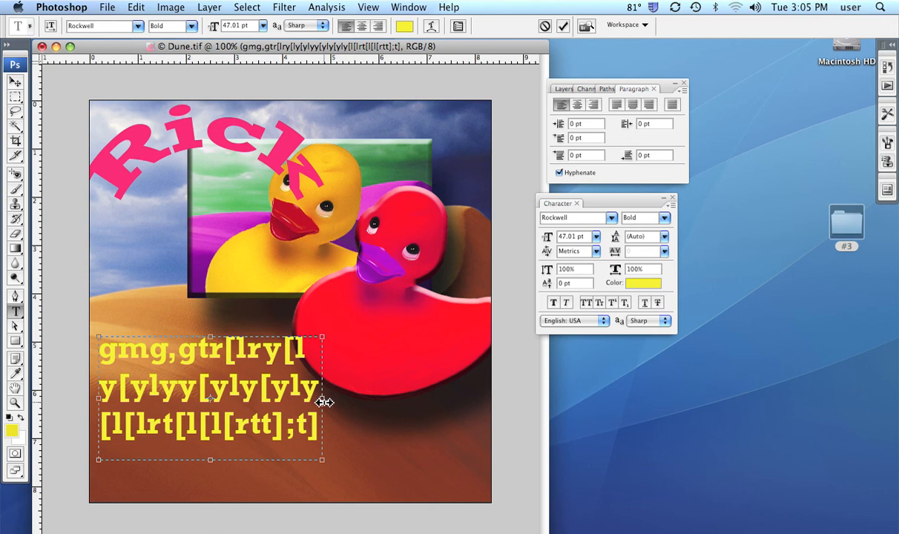
drag(321, 398, 441, 398)
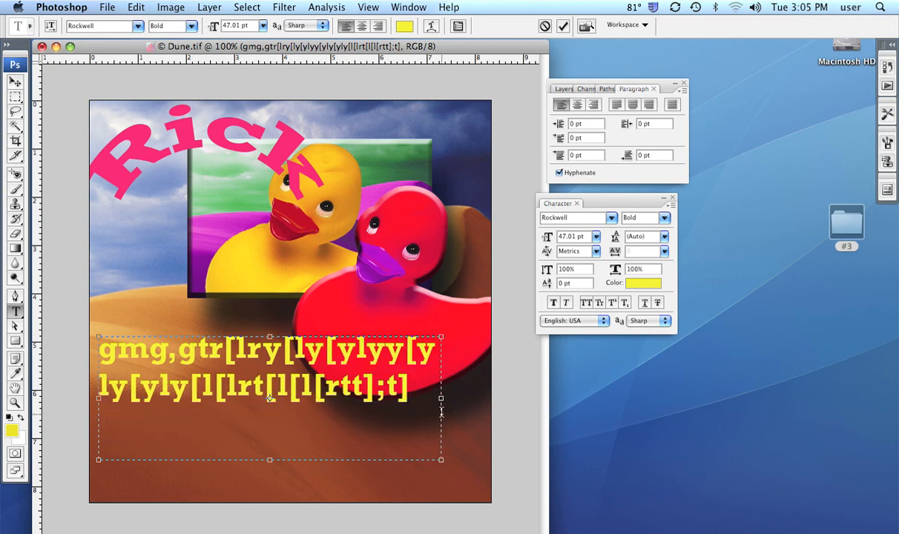
mouse_move(441, 401)
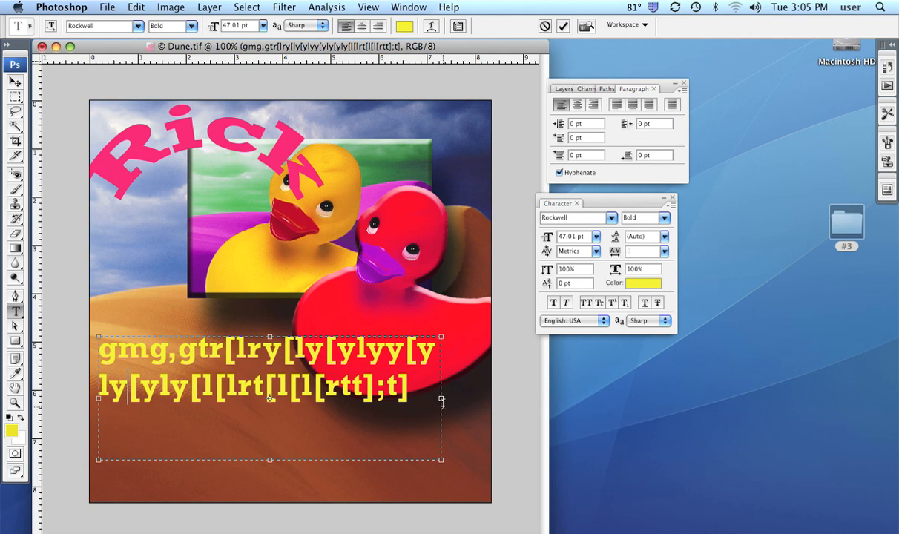
mouse_move(441, 400)
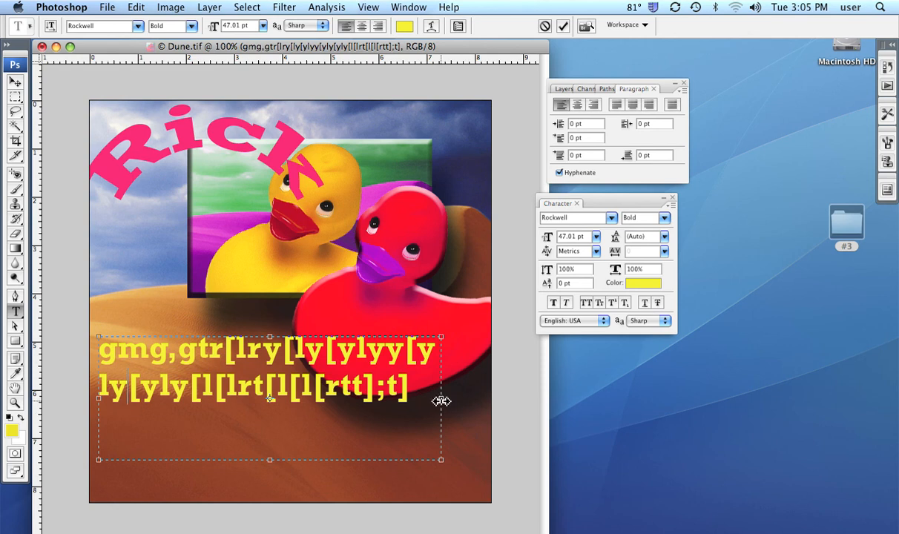
drag(442, 400, 270, 431)
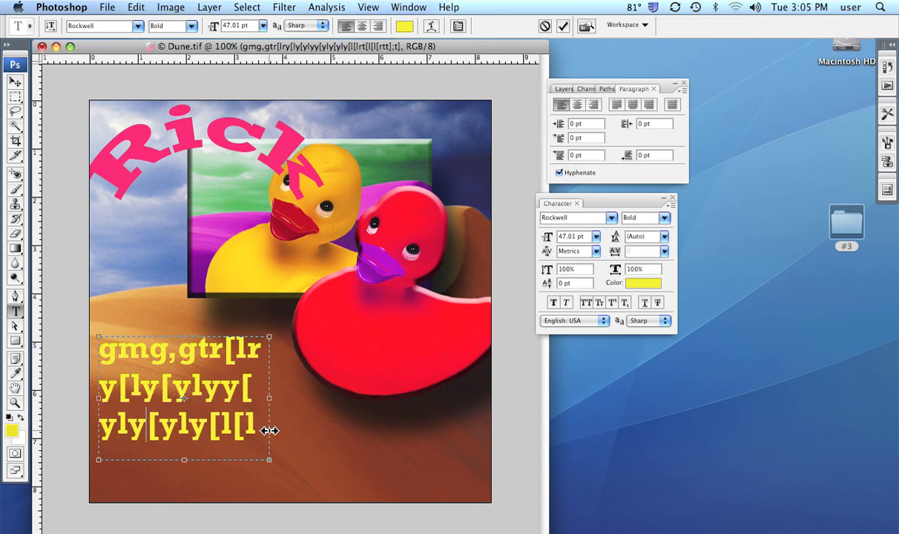
mouse_move(185, 460)
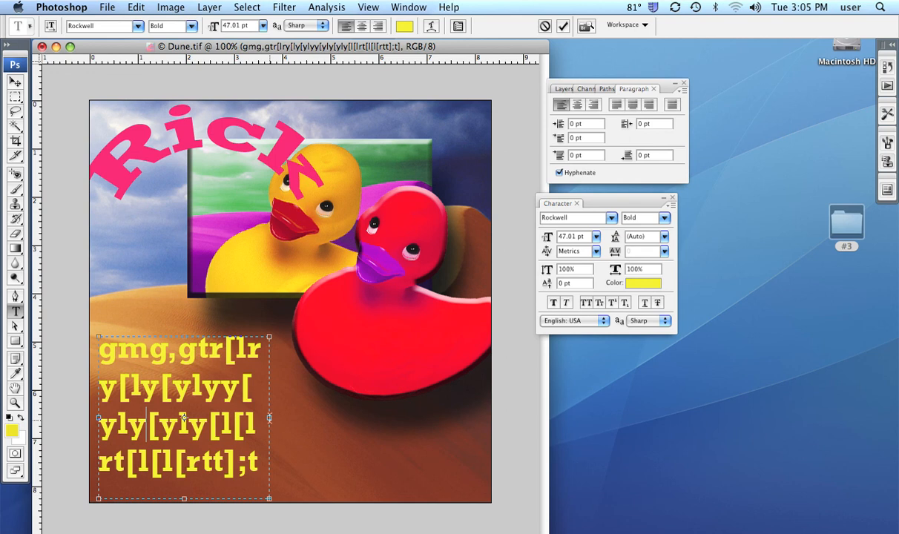
drag(270, 418, 326, 423)
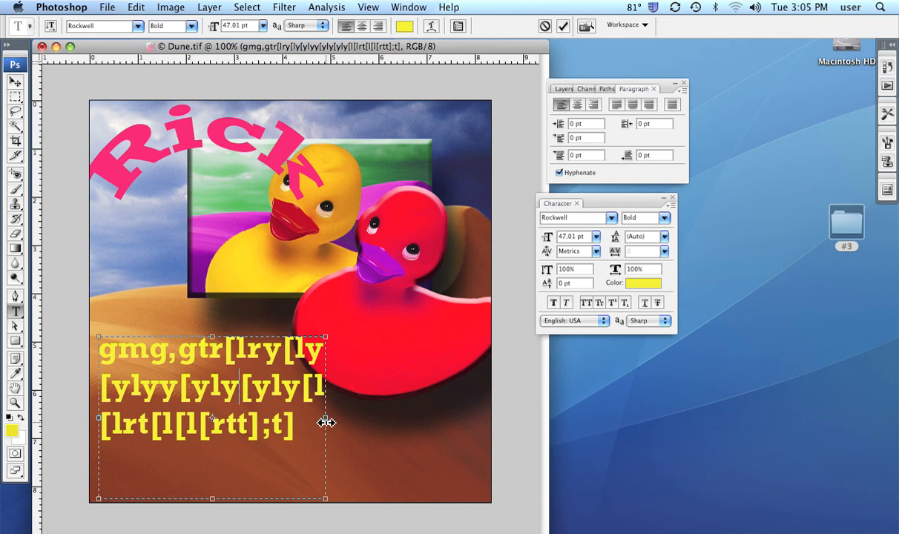
mouse_move(212, 498)
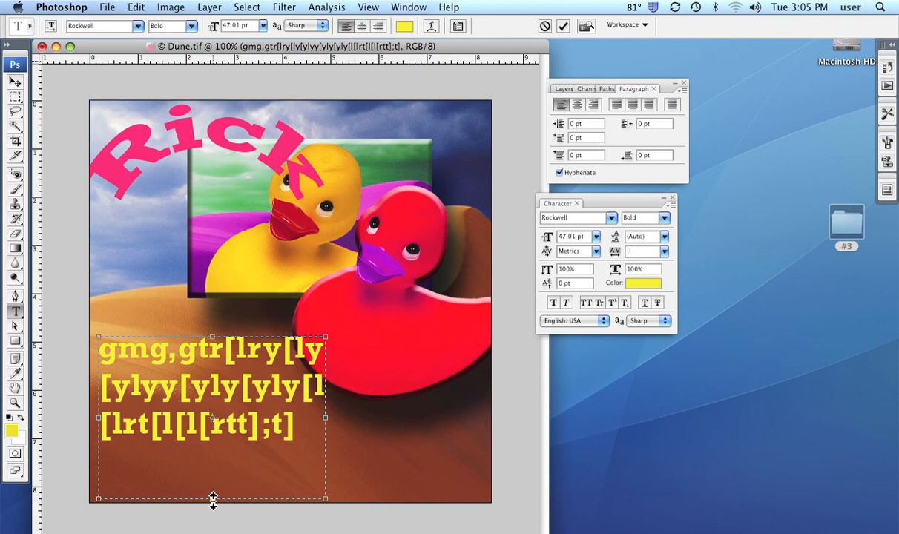
drag(213, 498, 215, 466)
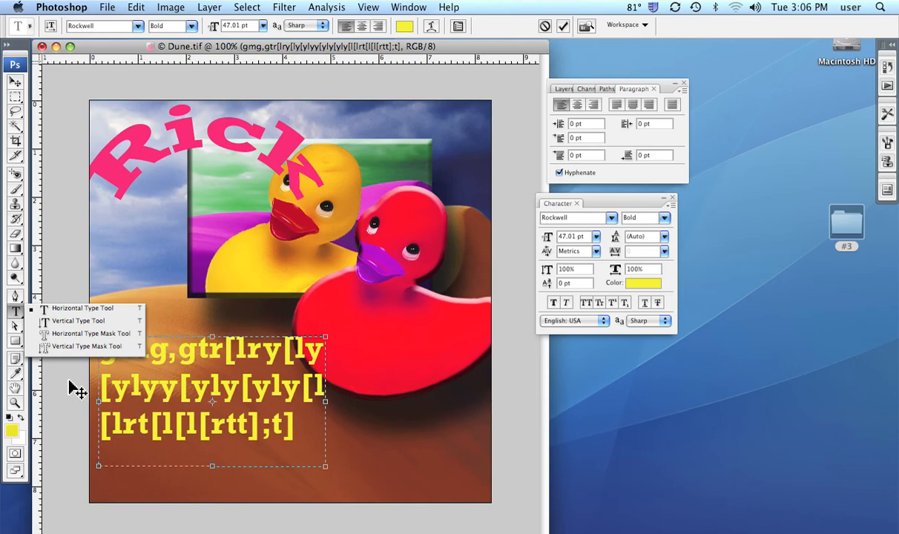
mouse_move(552, 78)
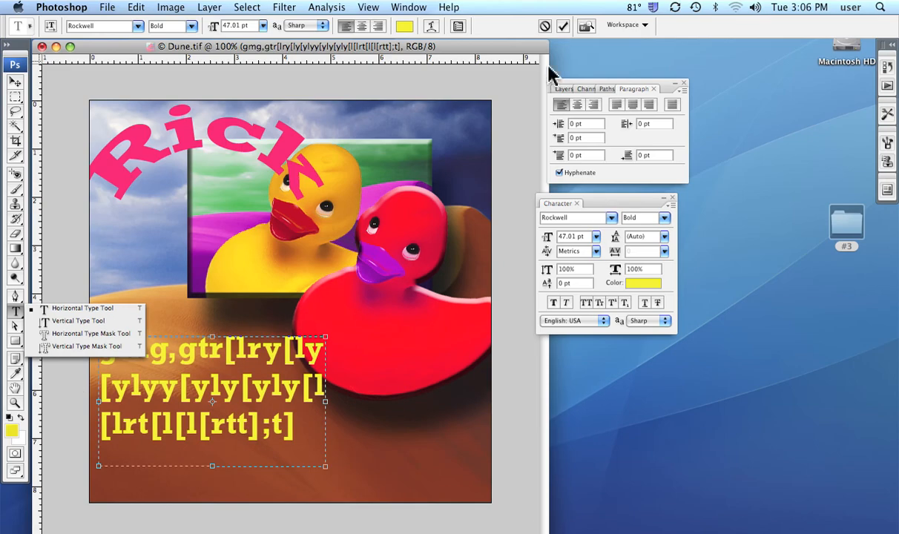
click(564, 88)
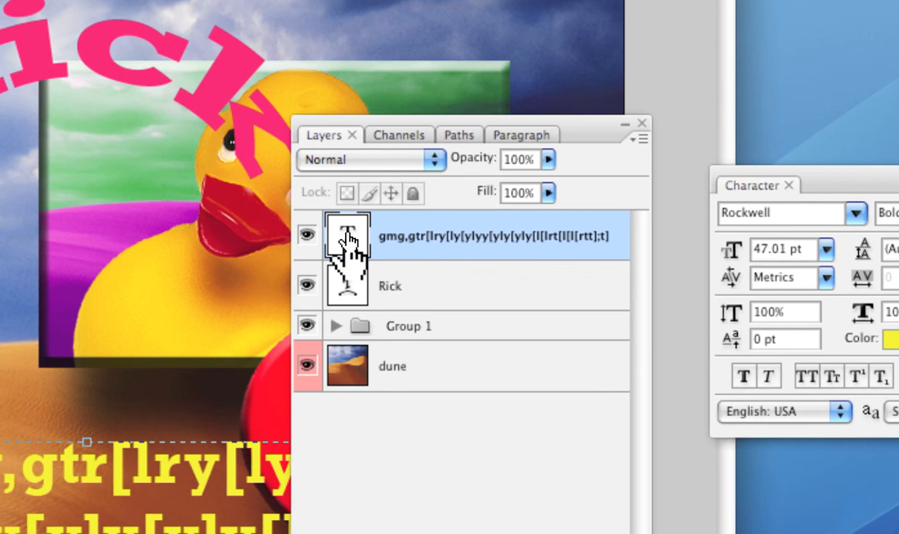
mouse_move(348, 238)
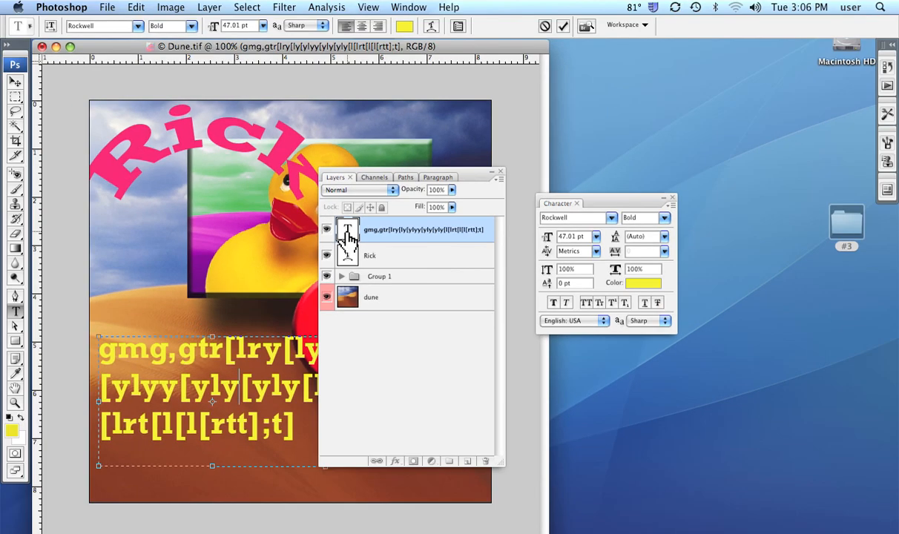
mouse_move(474, 186)
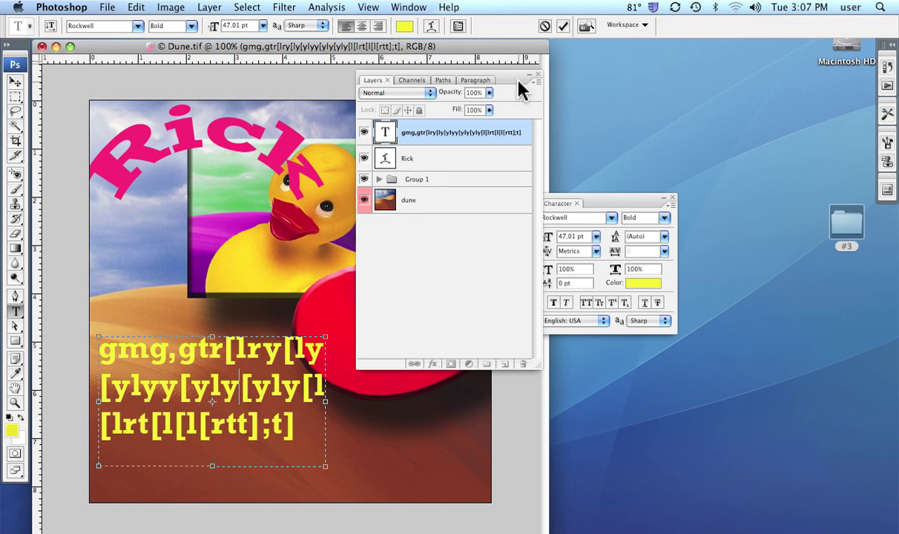
mouse_move(436, 137)
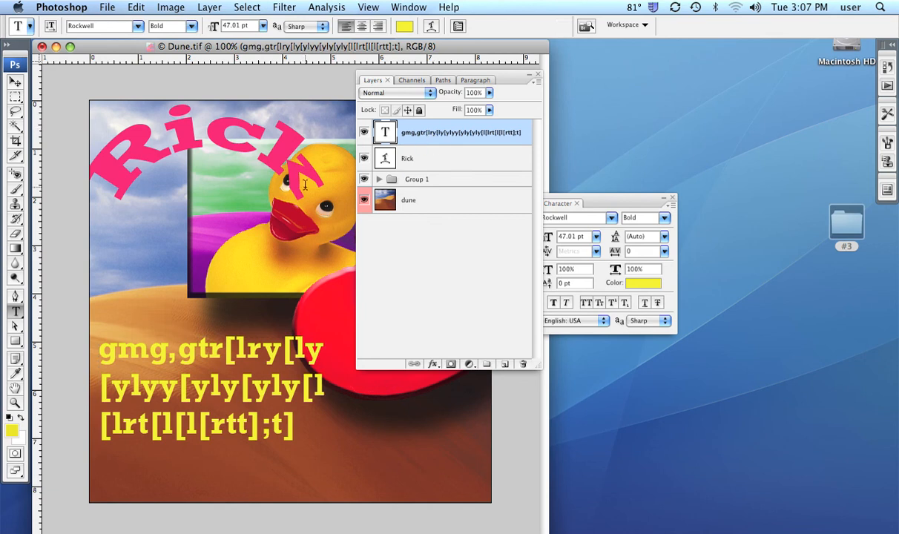
mouse_move(260, 155)
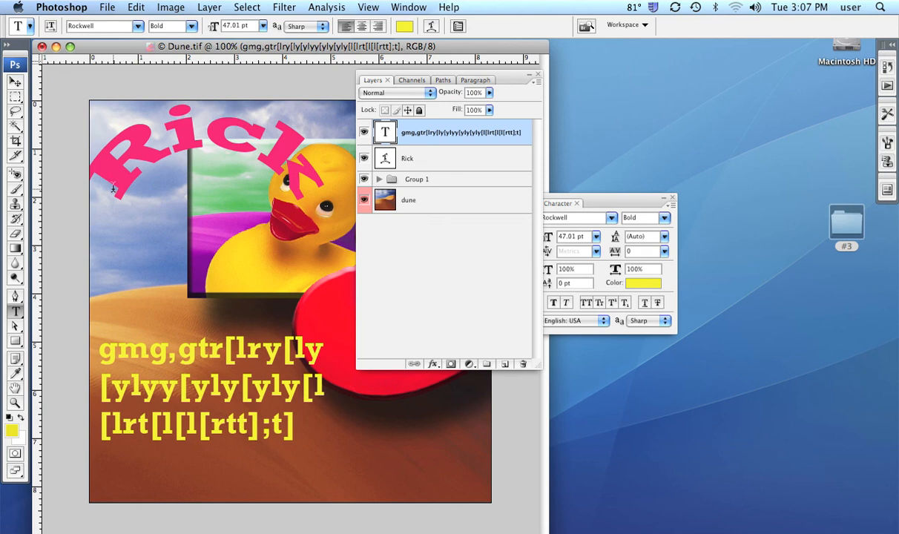
- Reselect the arched Rick text for editing after committing the yellow paragraph
click(407, 158)
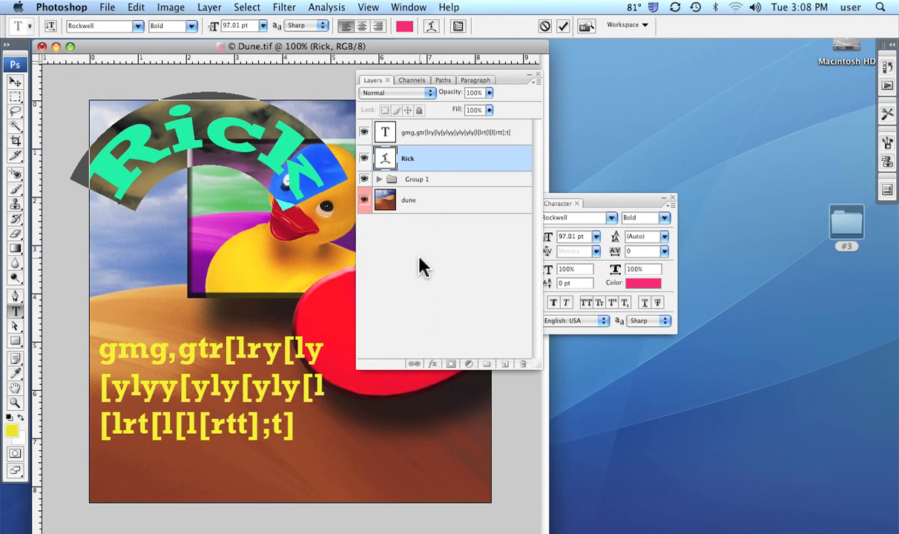
mouse_move(200, 11)
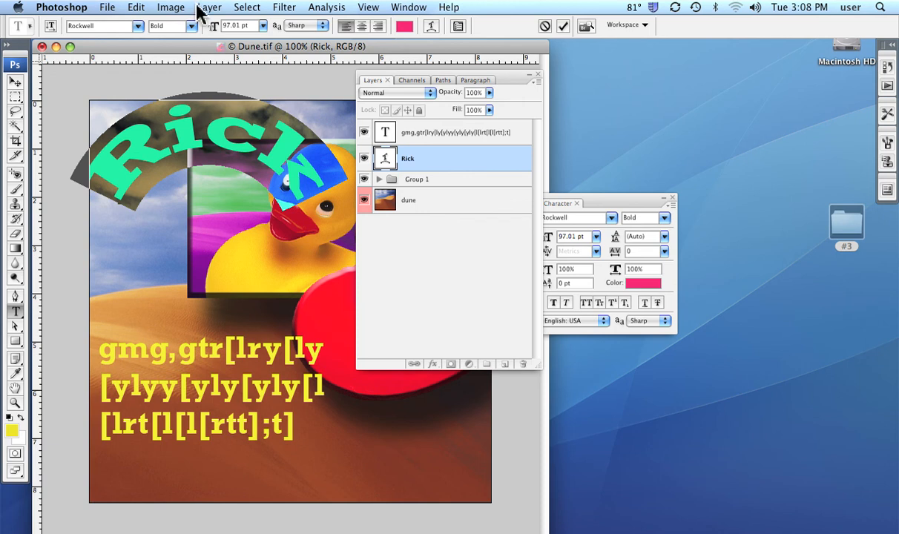
- Rasterize the arched pink Rick layer to pixels via Layer > Rasterize > Type
click(210, 6)
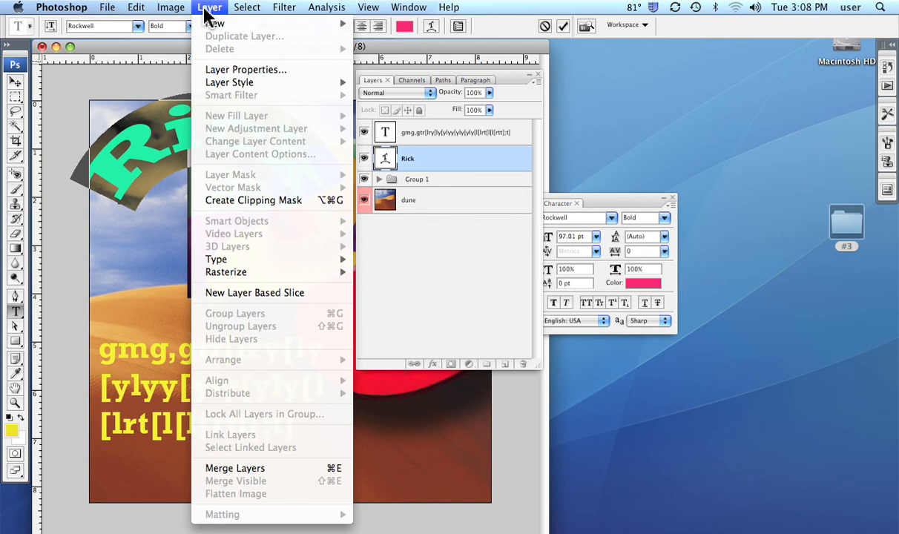
mouse_move(276, 244)
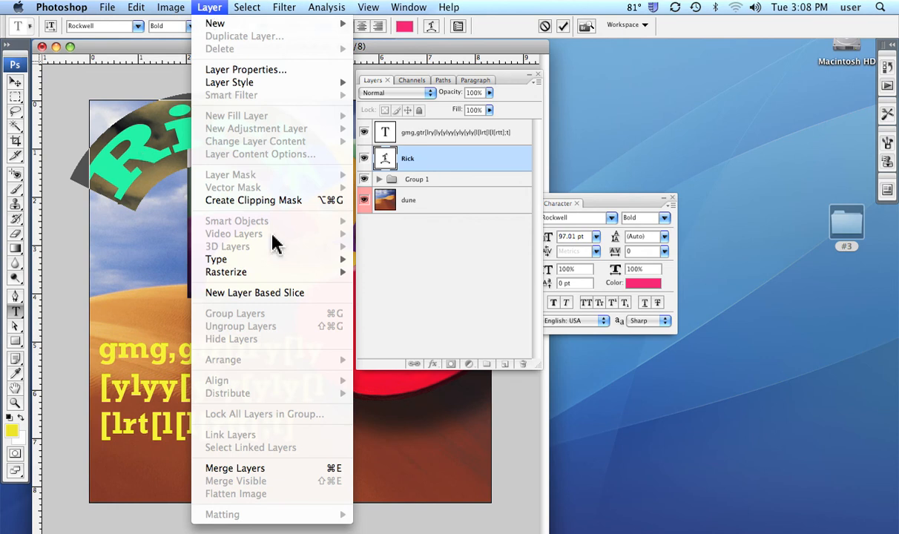
mouse_move(226, 272)
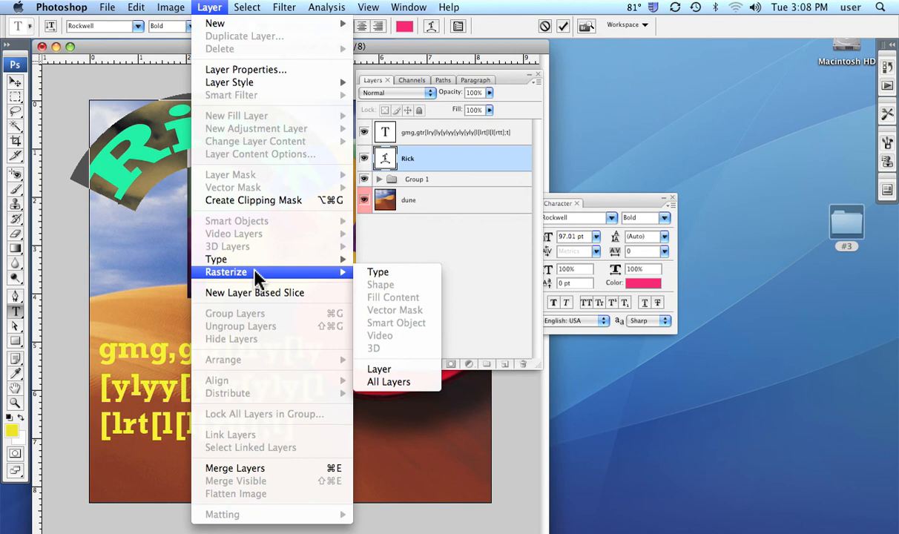
mouse_move(378, 273)
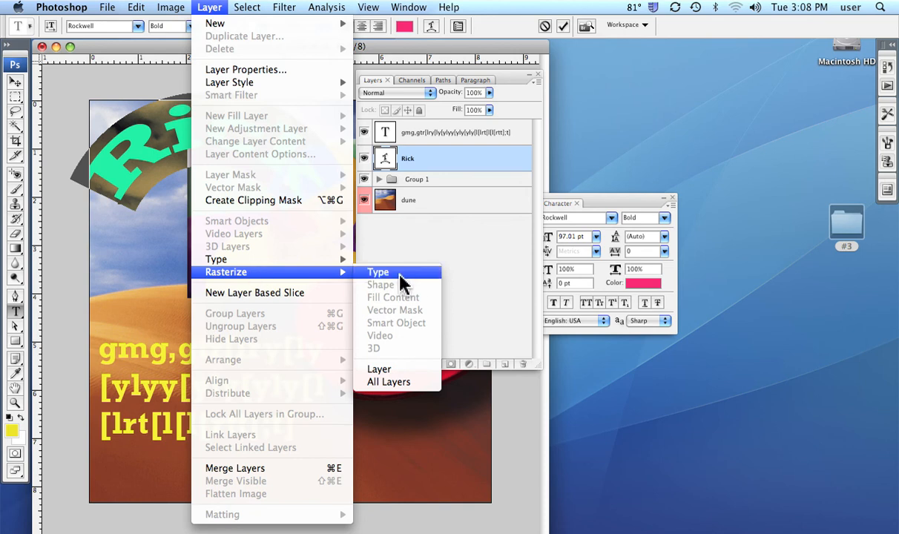
mouse_move(216, 259)
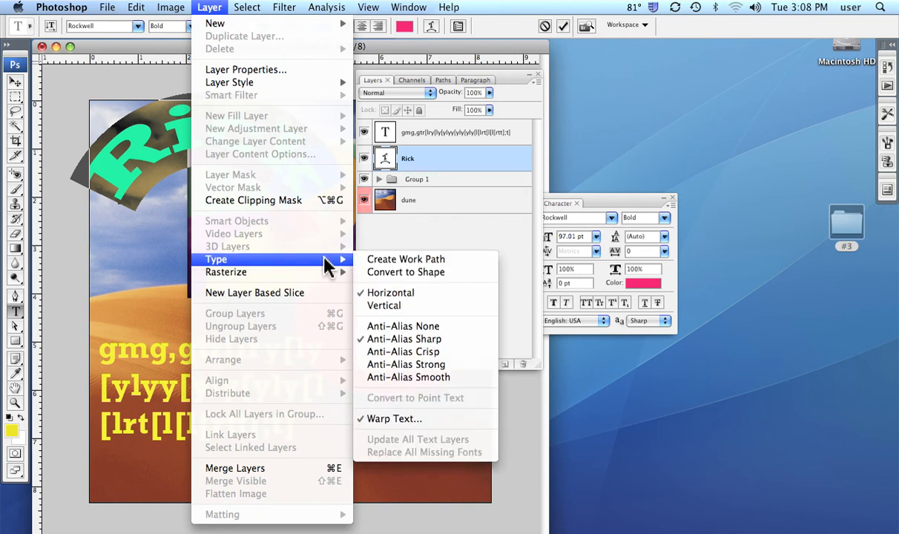
mouse_move(227, 273)
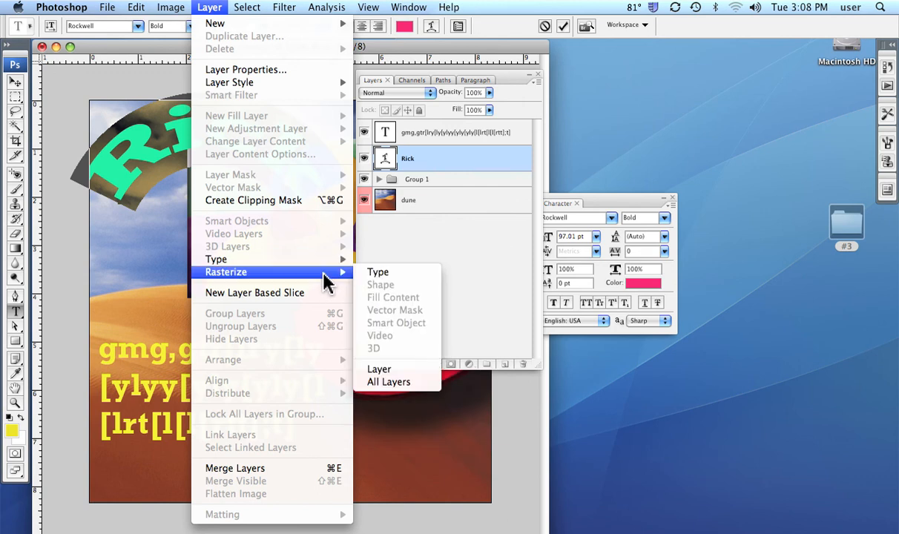
mouse_move(330, 286)
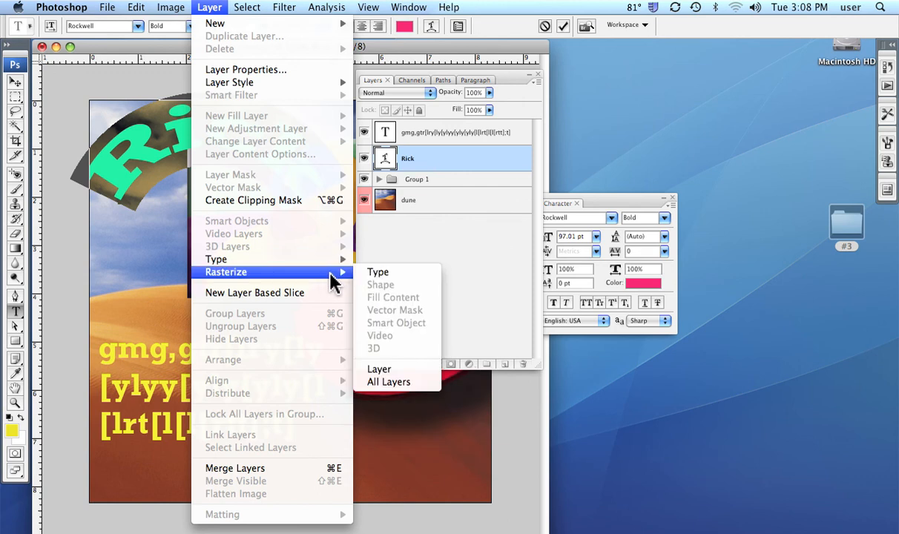
mouse_move(382, 281)
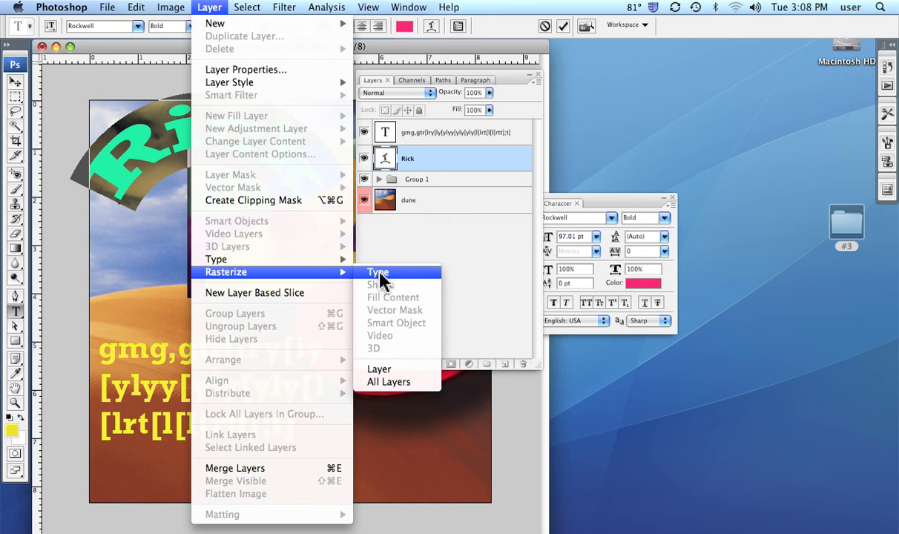
mouse_move(404, 175)
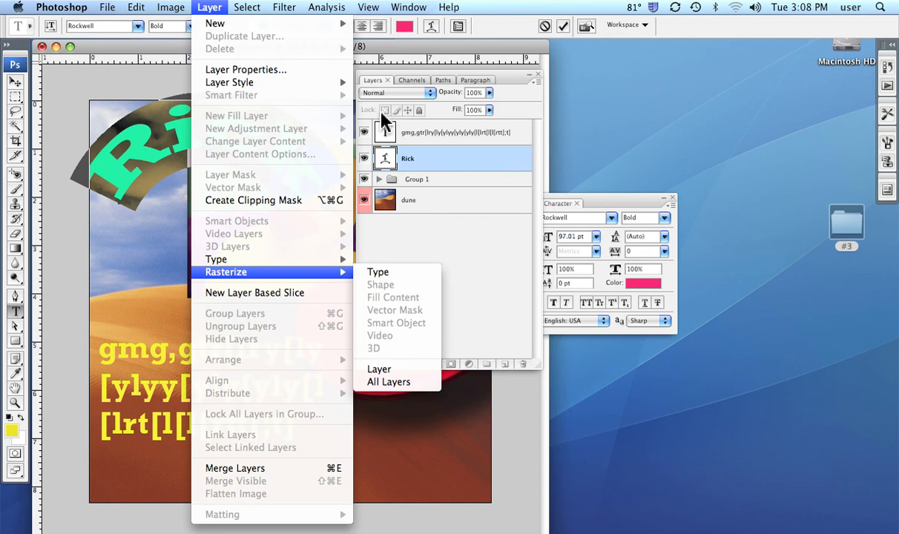
mouse_move(397, 130)
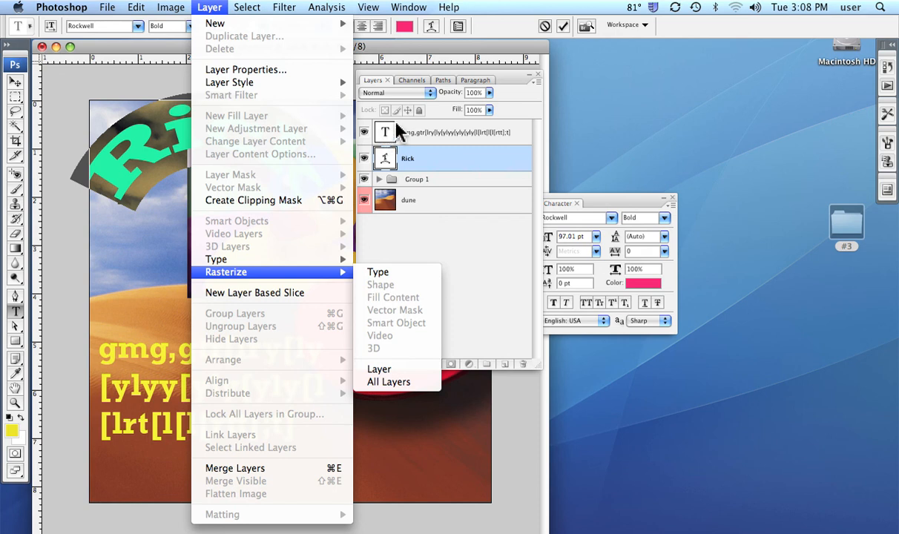
mouse_move(378, 273)
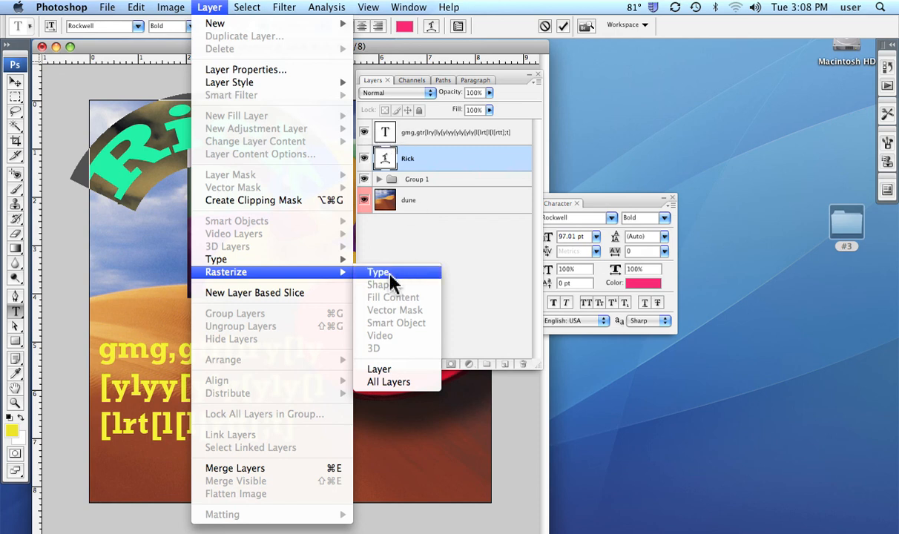
click(379, 271)
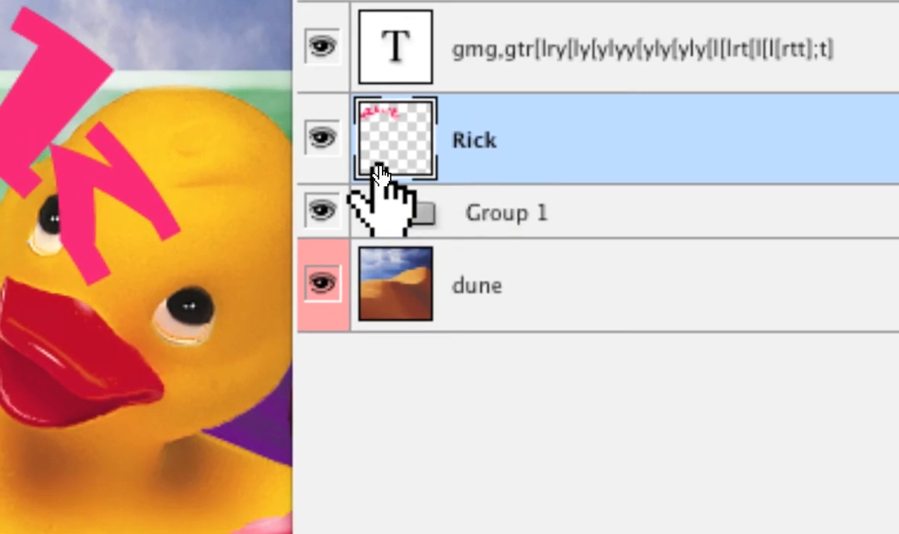
mouse_move(382, 167)
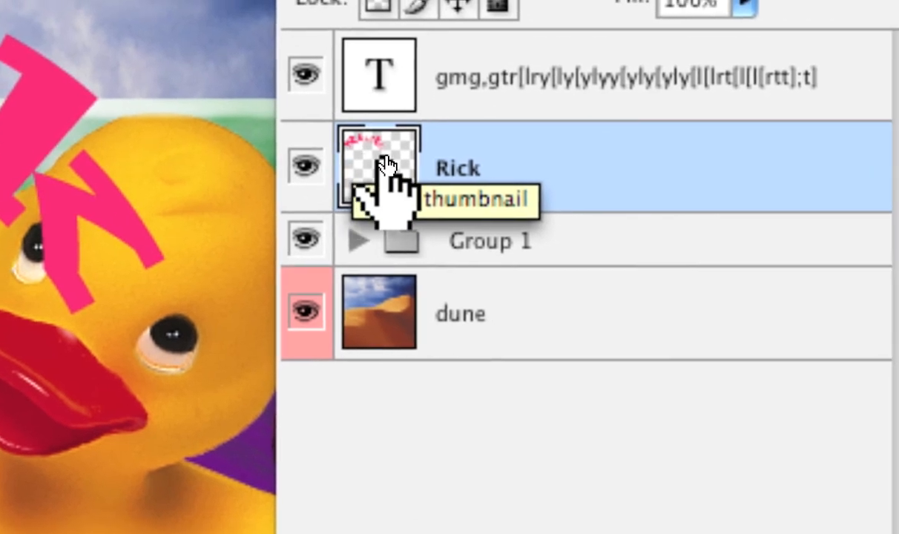
mouse_move(382, 174)
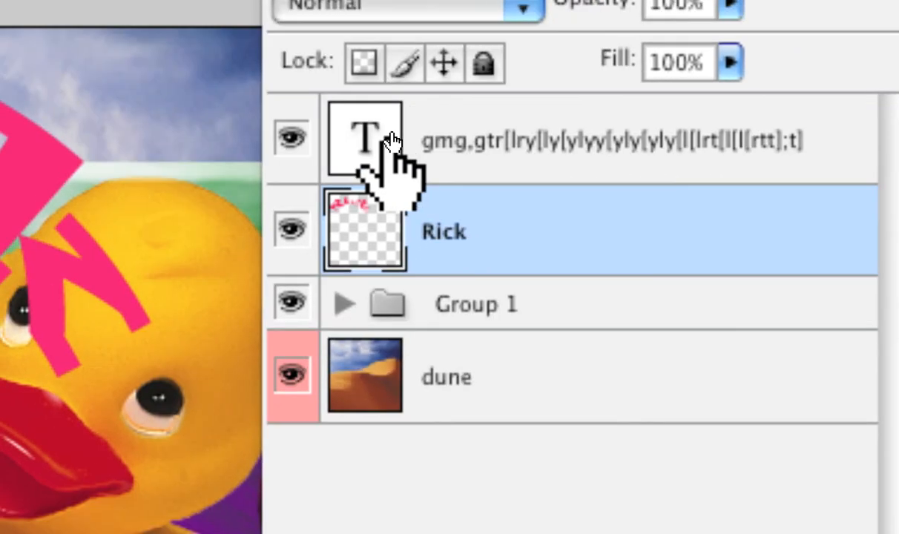
scroll(down, 3)
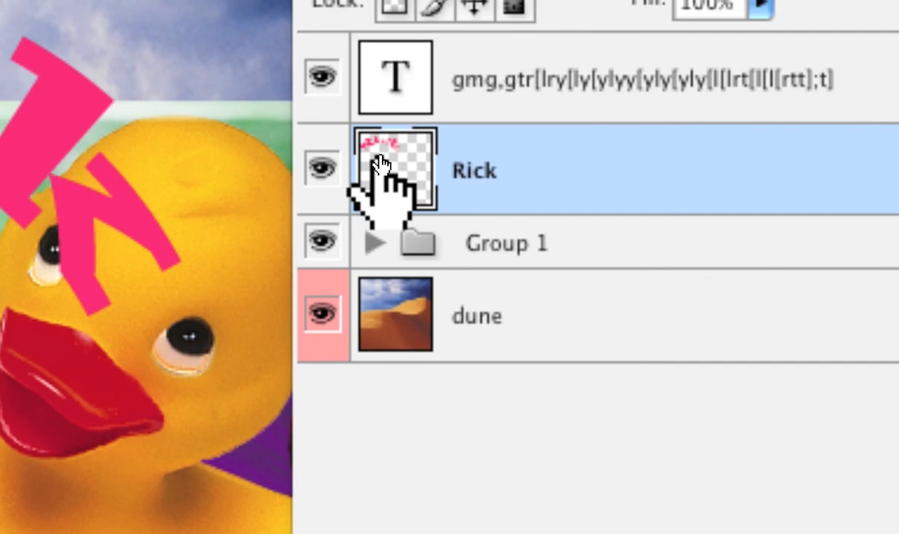
mouse_move(386, 175)
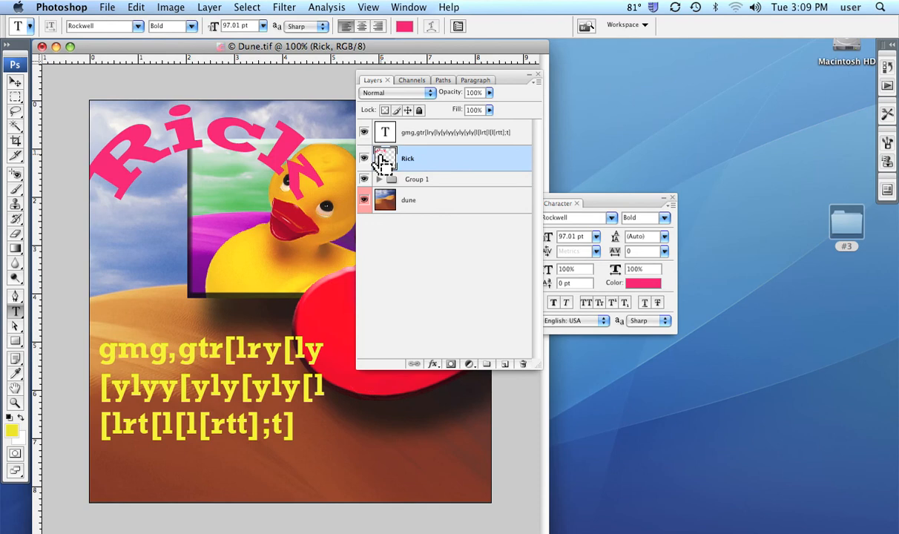
mouse_move(386, 161)
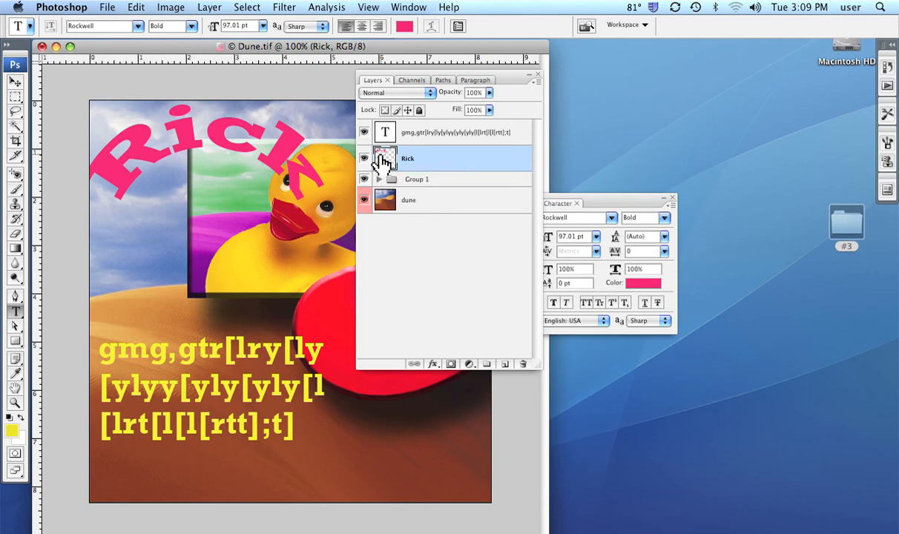